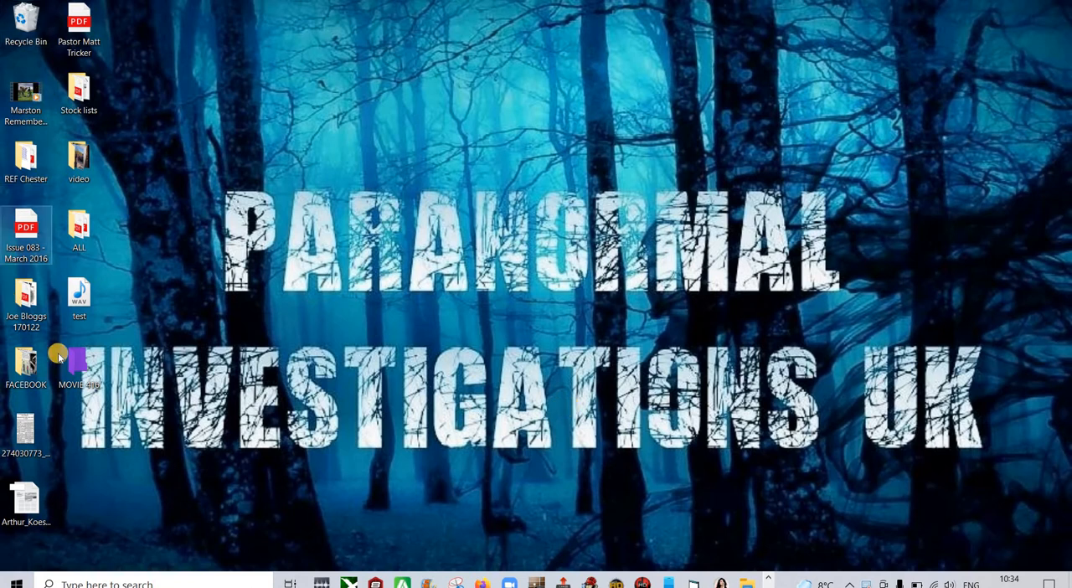
{"action": "double_click", "coordinate": [78, 365]}
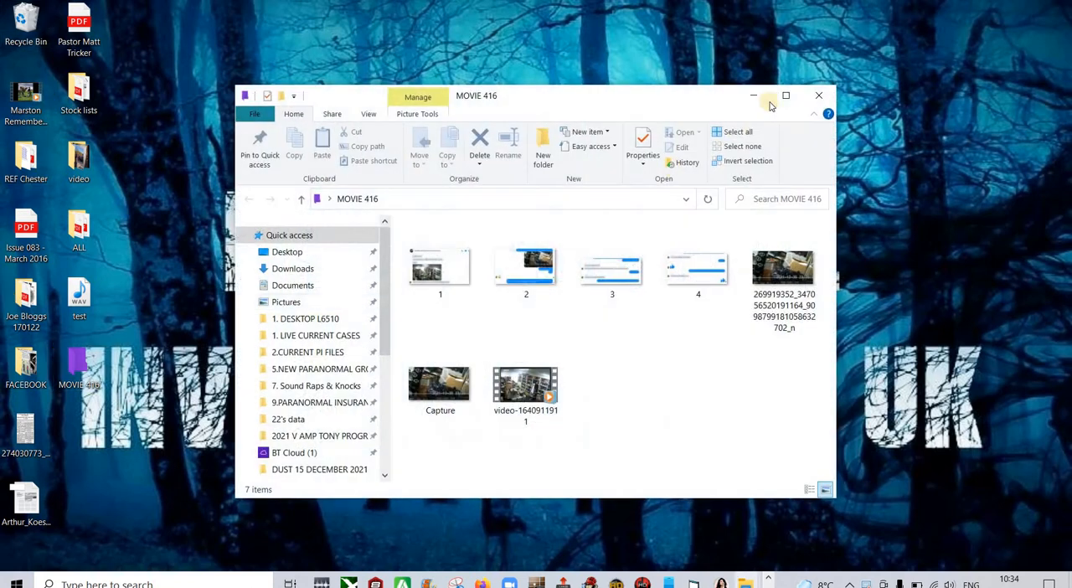
{"action": "left_click", "coordinate": [786, 95]}
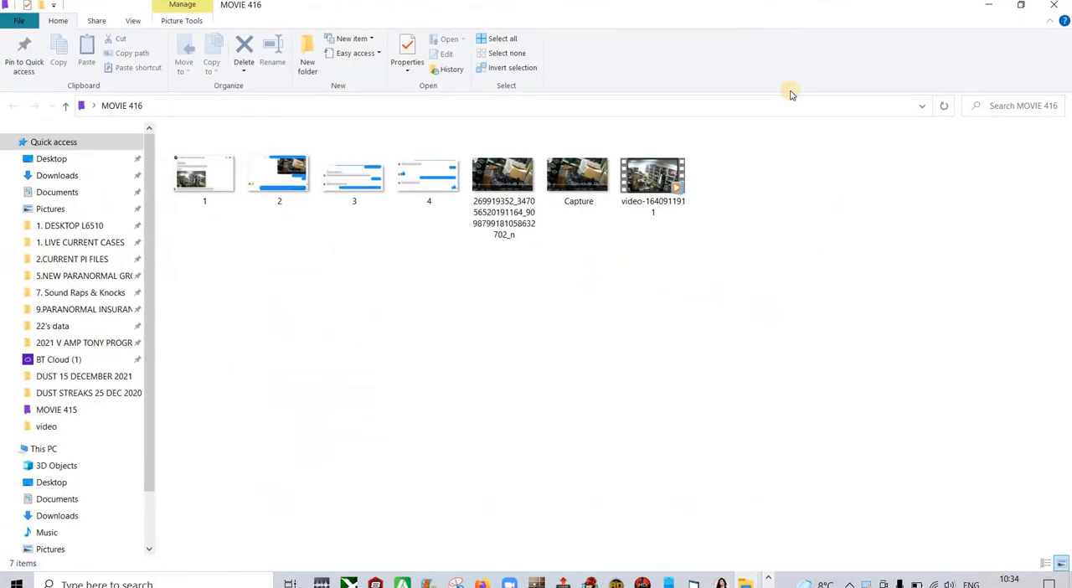
{"action": "left_click", "coordinate": [652, 175]}
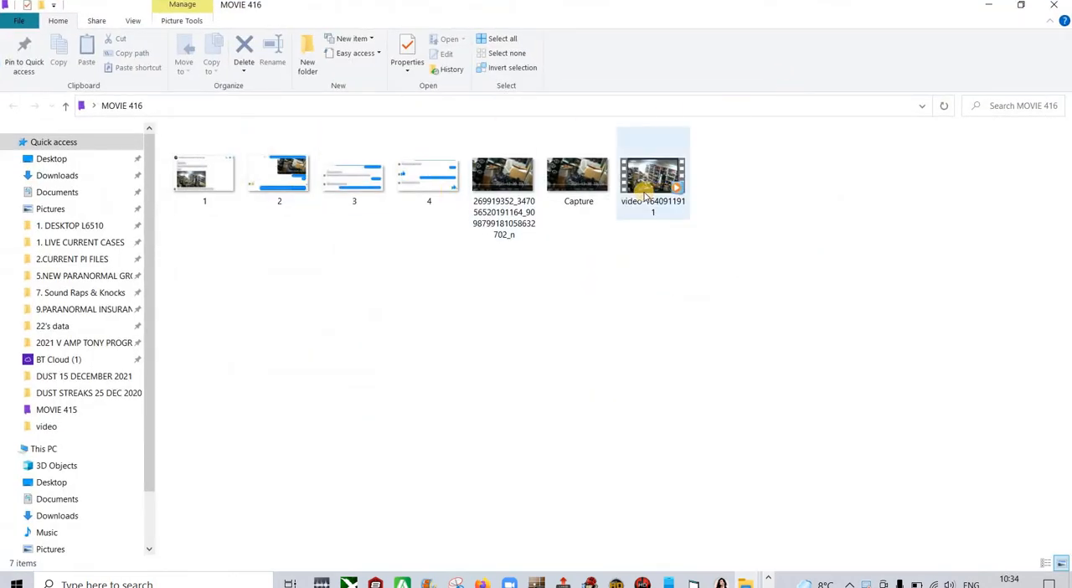
{"action": "left_click", "coordinate": [652, 175]}
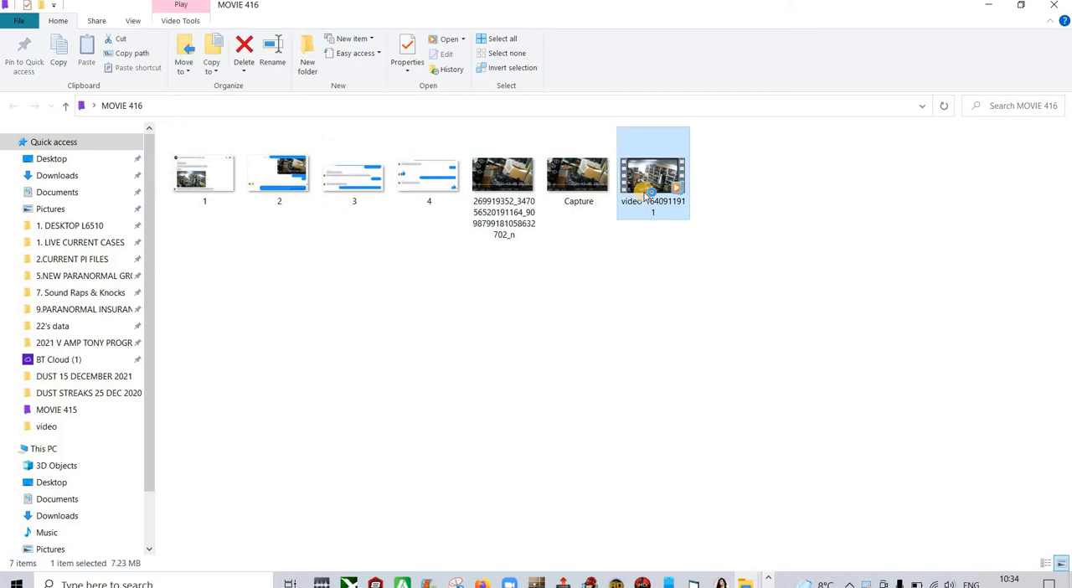
{"action": "double_click", "coordinate": [652, 174]}
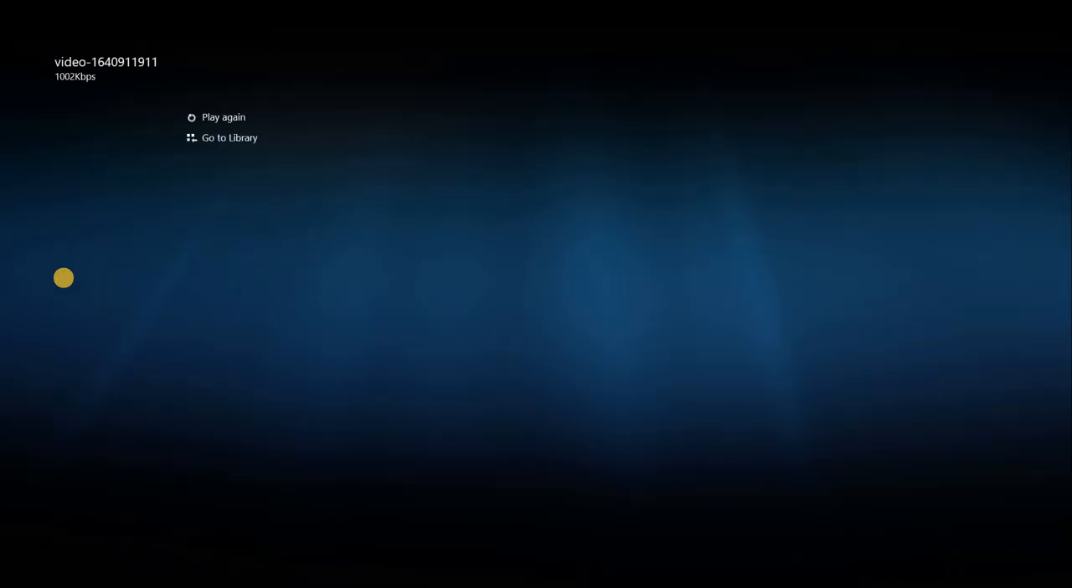
- Close the finished video so the 269919352 camera still comes up in Photo Gallery
{"action": "left_click", "coordinate": [243, 43]}
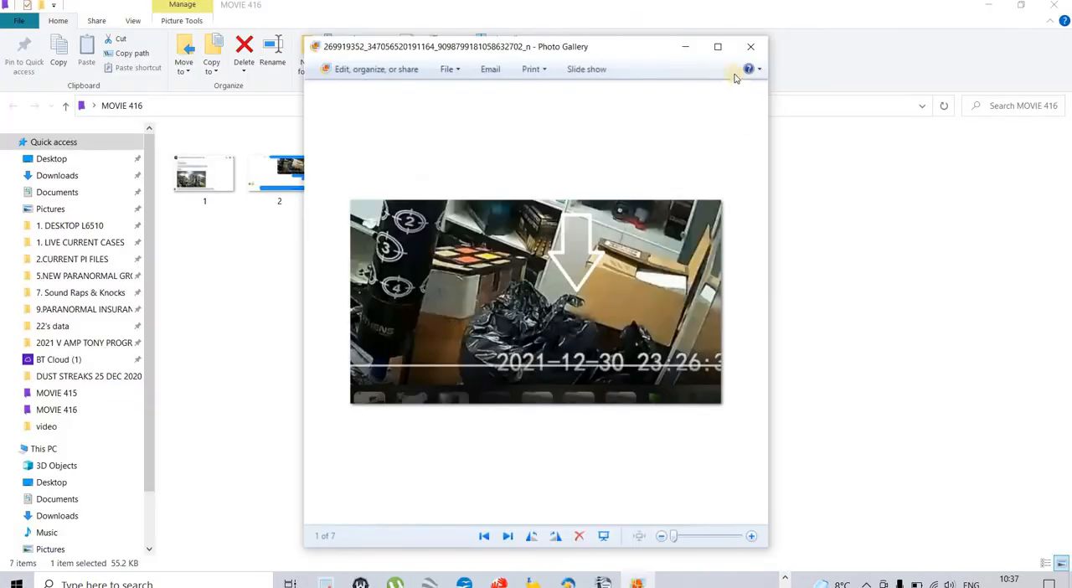
- View the Capture still and the camera video in the maximized Photo Gallery, then close the viewer
{"action": "left_click", "coordinate": [717, 46]}
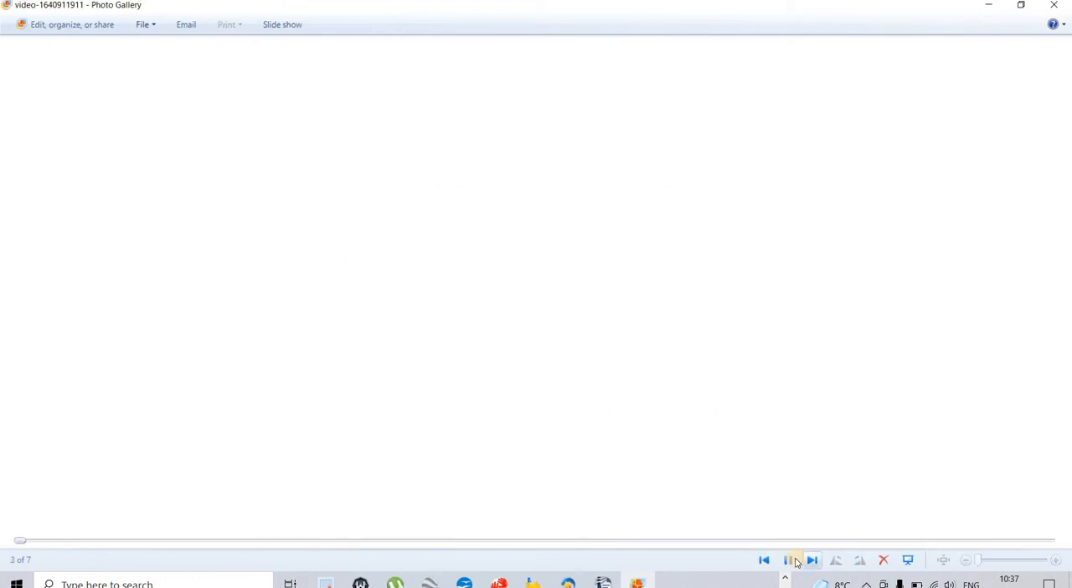
{"action": "left_click", "coordinate": [787, 560]}
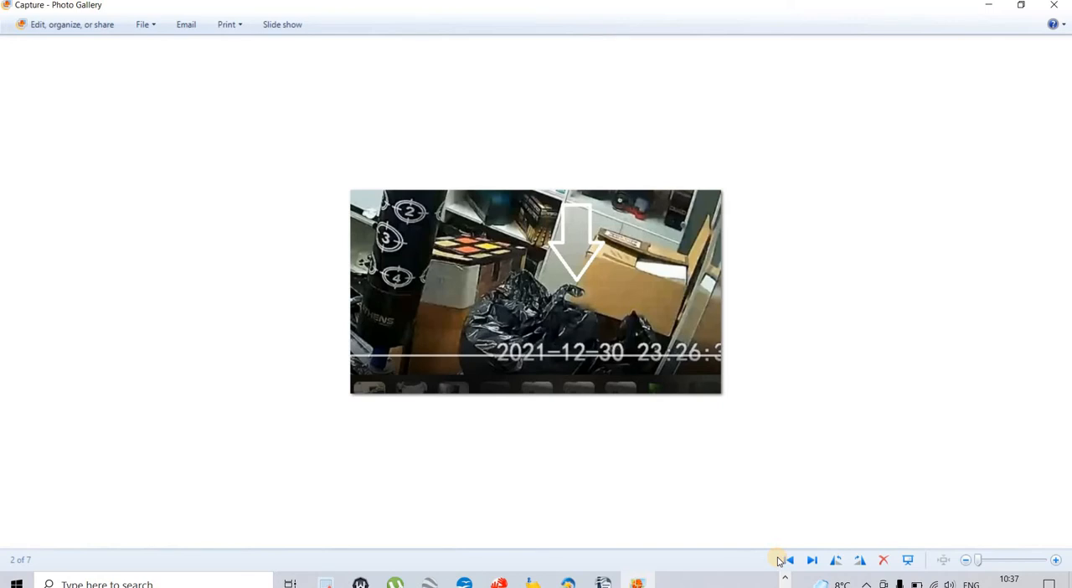
{"action": "left_click", "coordinate": [811, 560]}
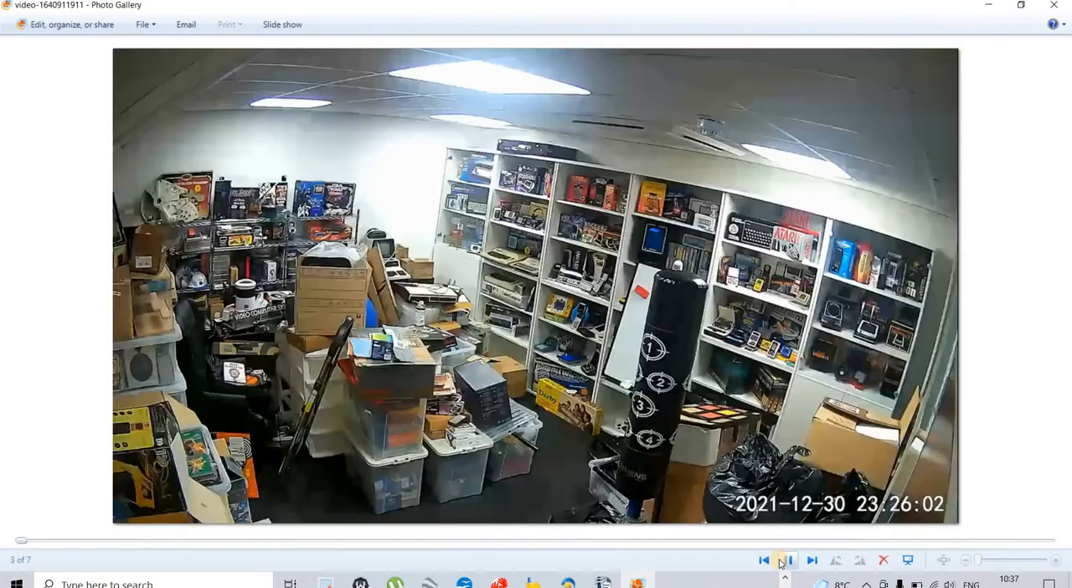
{"action": "left_click", "coordinate": [785, 559]}
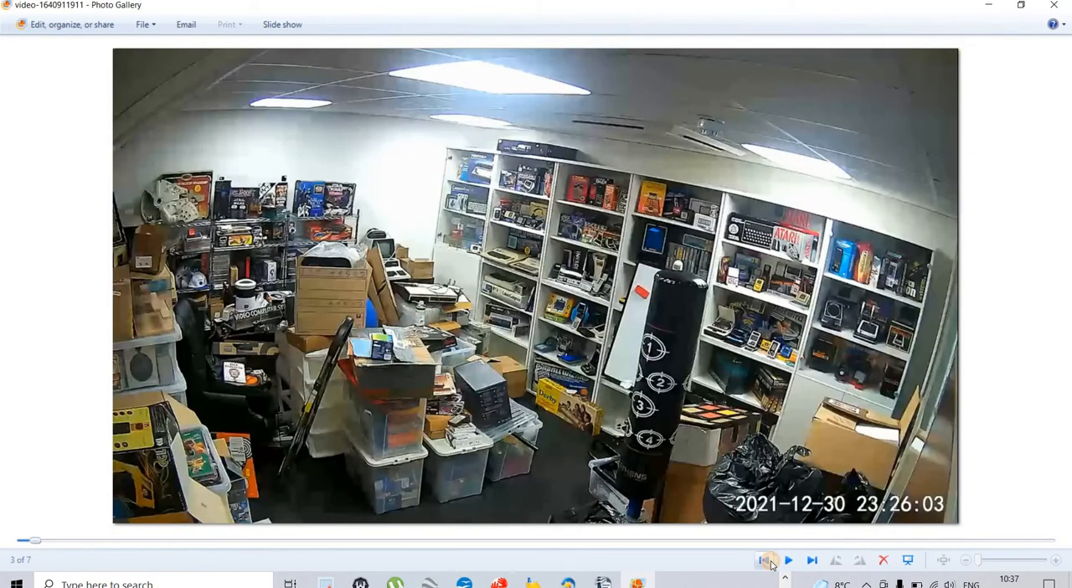
{"action": "left_click", "coordinate": [765, 560]}
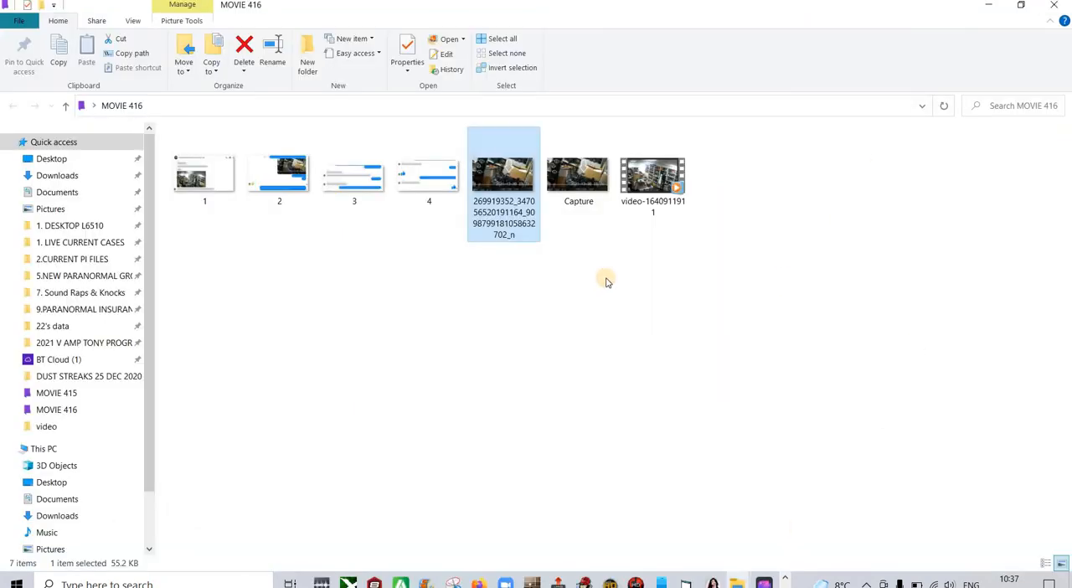
- Select the Capture image in MOVIE 416 and launch Mixcraft 9 Recording Studio
{"action": "left_click", "coordinate": [578, 176]}
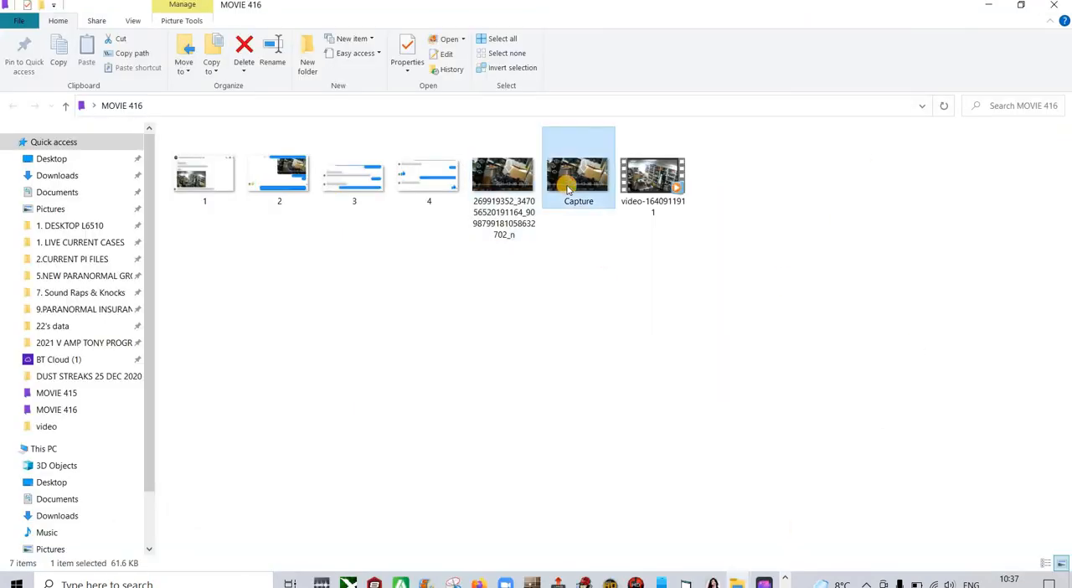
{"action": "double_click", "coordinate": [578, 174]}
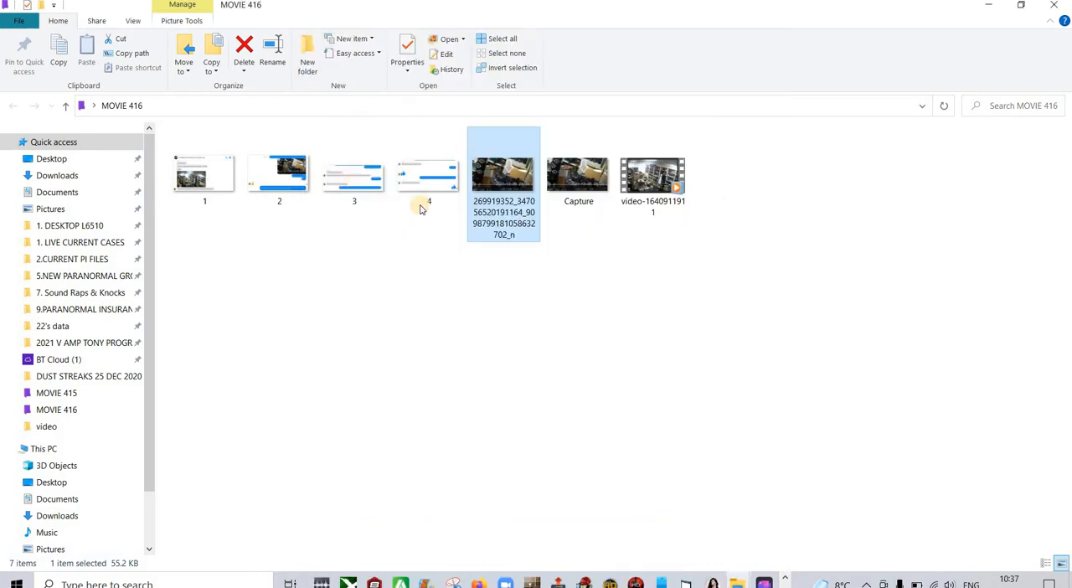
{"action": "mouse_move", "coordinate": [504, 176]}
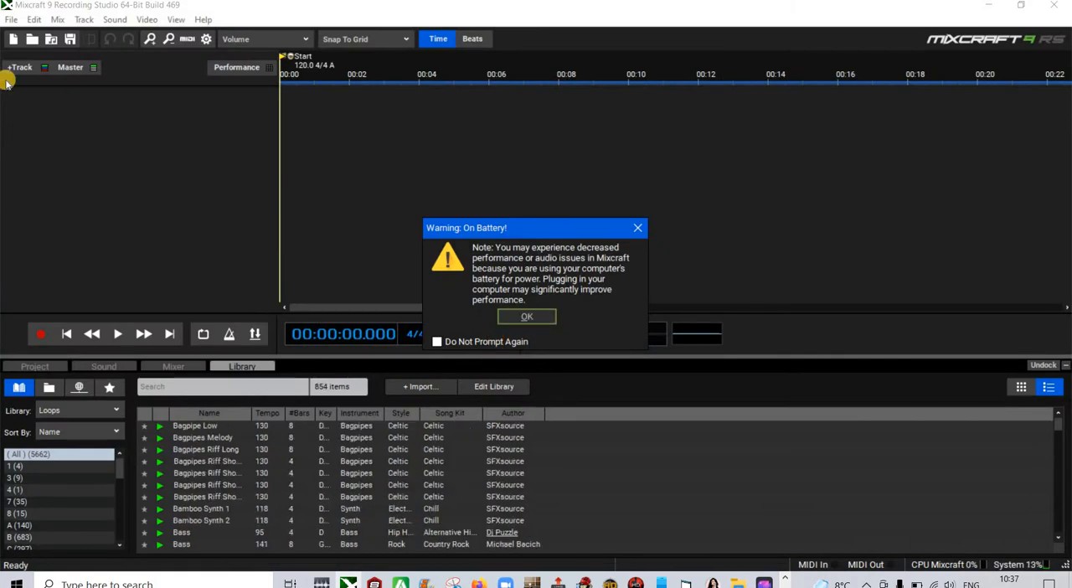
- Dismiss the battery warning and create a new project with one video track and one audio track
{"action": "left_click", "coordinate": [526, 315]}
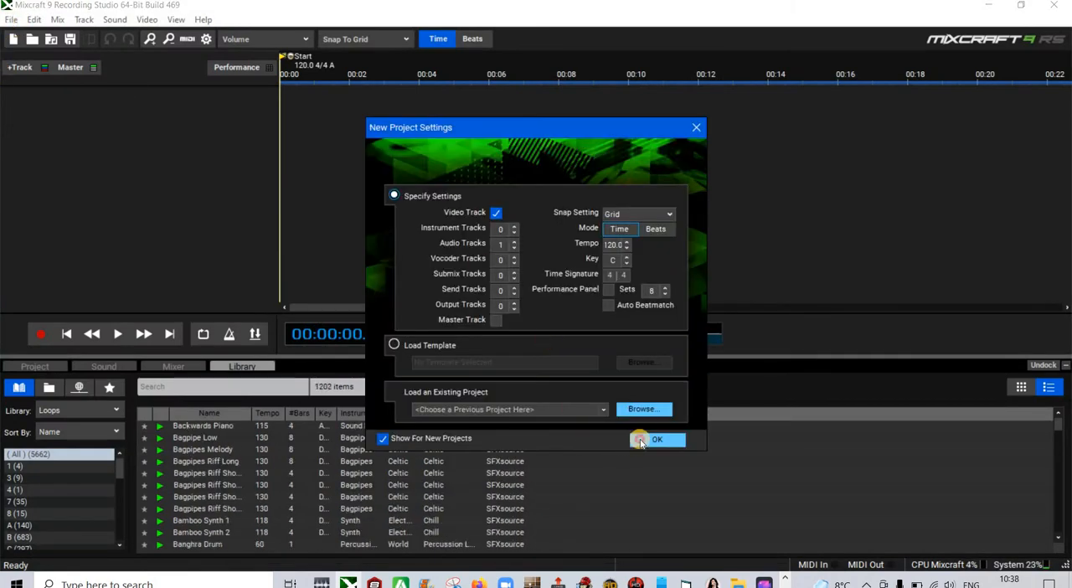
{"action": "left_click", "coordinate": [657, 439]}
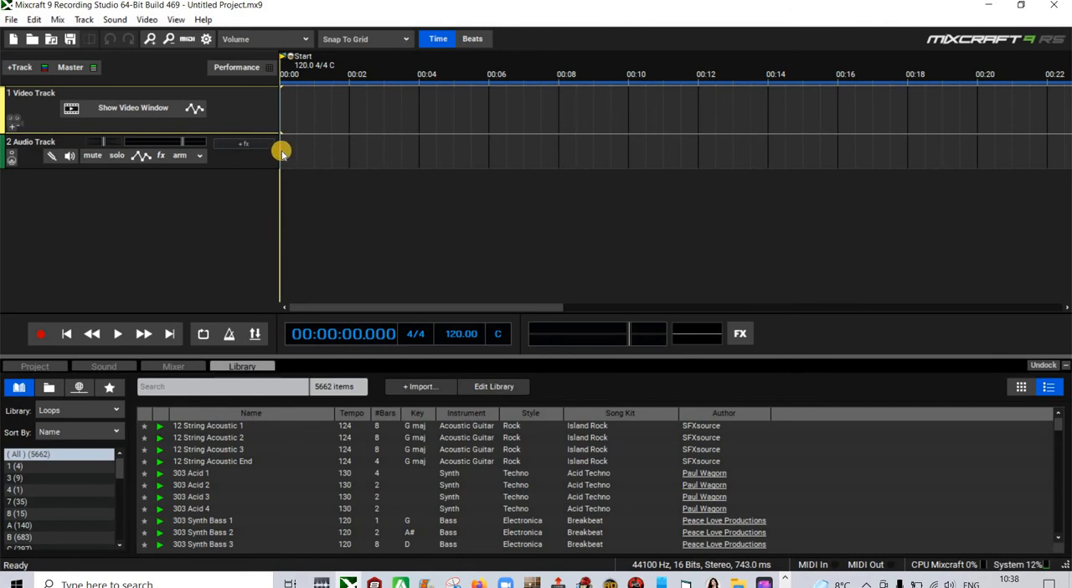
{"action": "right_click", "coordinate": [282, 153]}
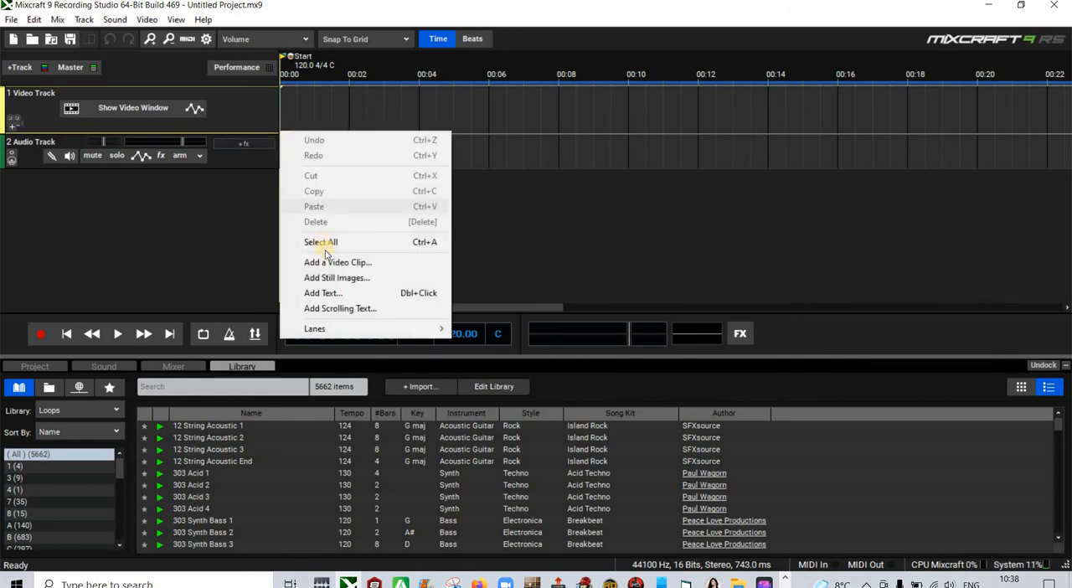
{"action": "left_click", "coordinate": [337, 262]}
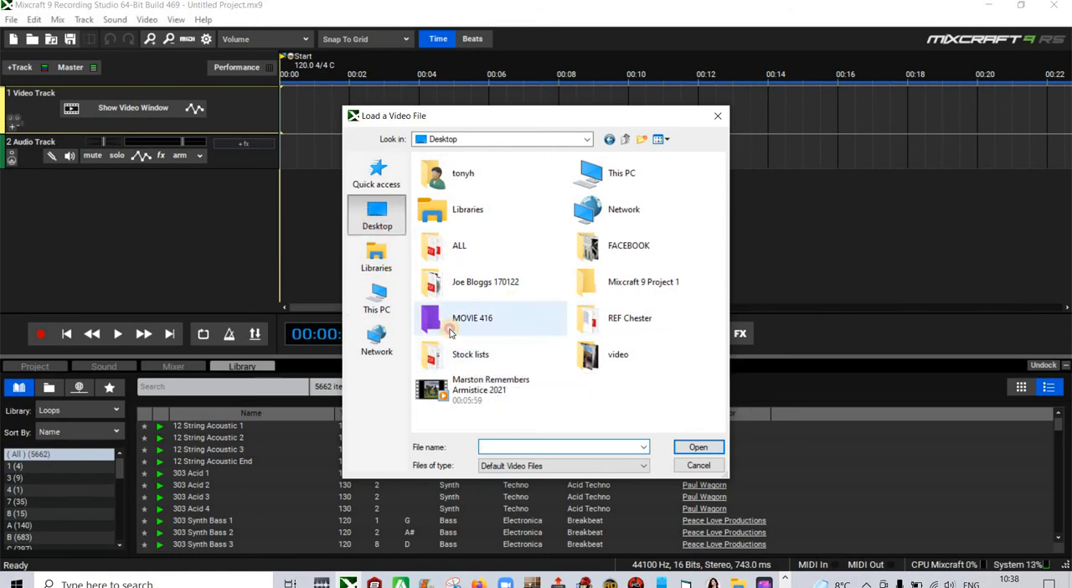
{"action": "double_click", "coordinate": [471, 318]}
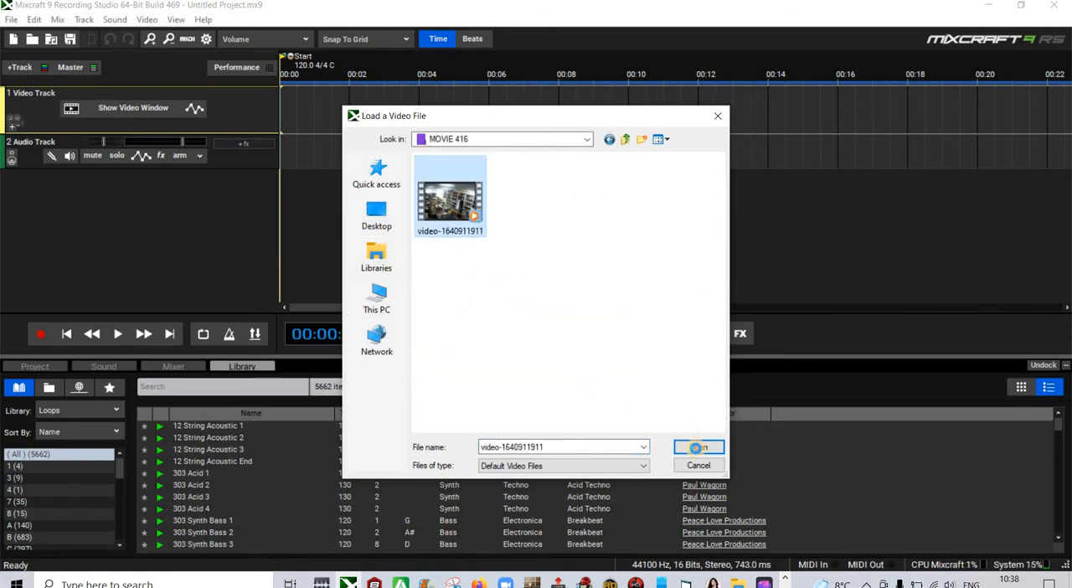
{"action": "left_click", "coordinate": [698, 446]}
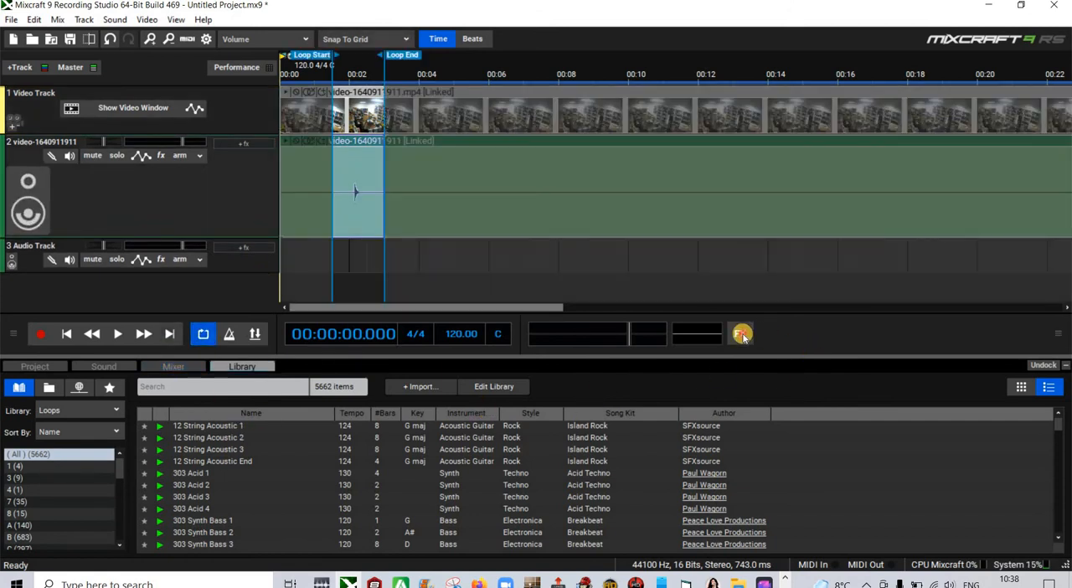
{"action": "left_click", "coordinate": [740, 333]}
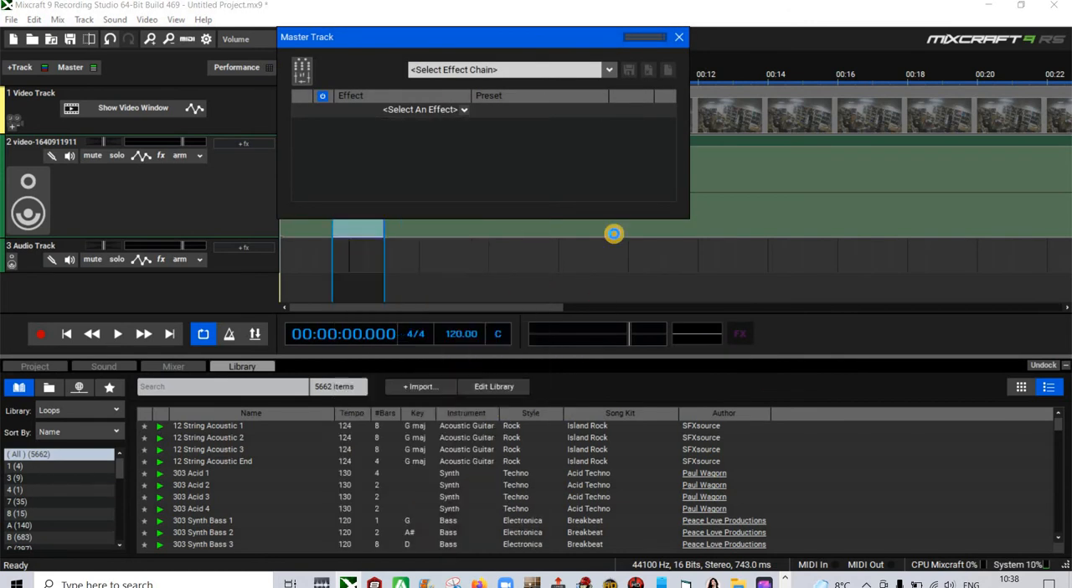
- Put the Voxengo Spectrum Analyzer on the master output and move its window clear of the timeline
{"action": "left_click", "coordinate": [423, 109]}
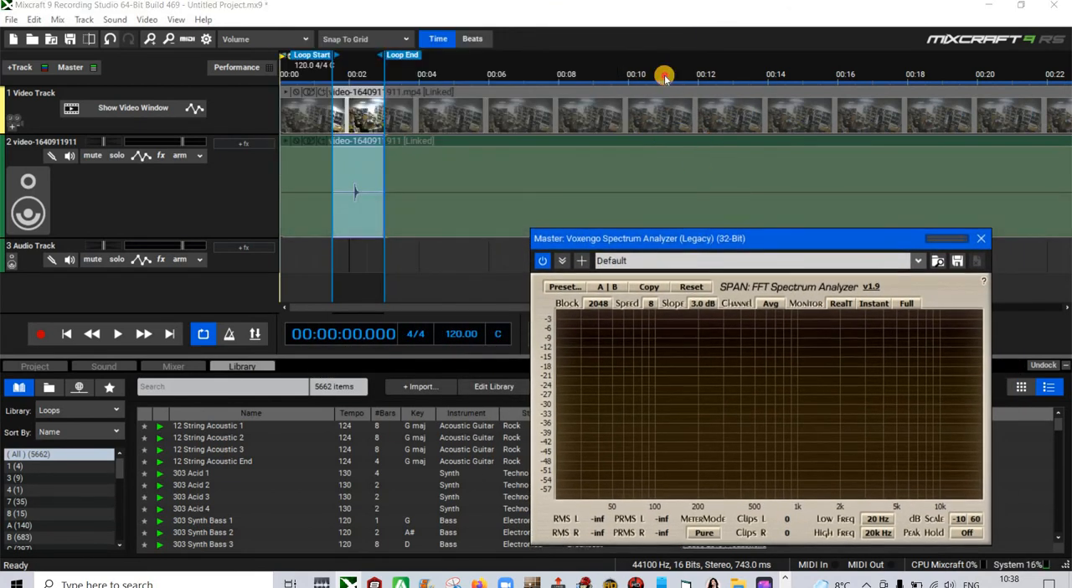
{"action": "left_click_drag", "start_coordinate": [664, 78], "coordinate": [664, 71]}
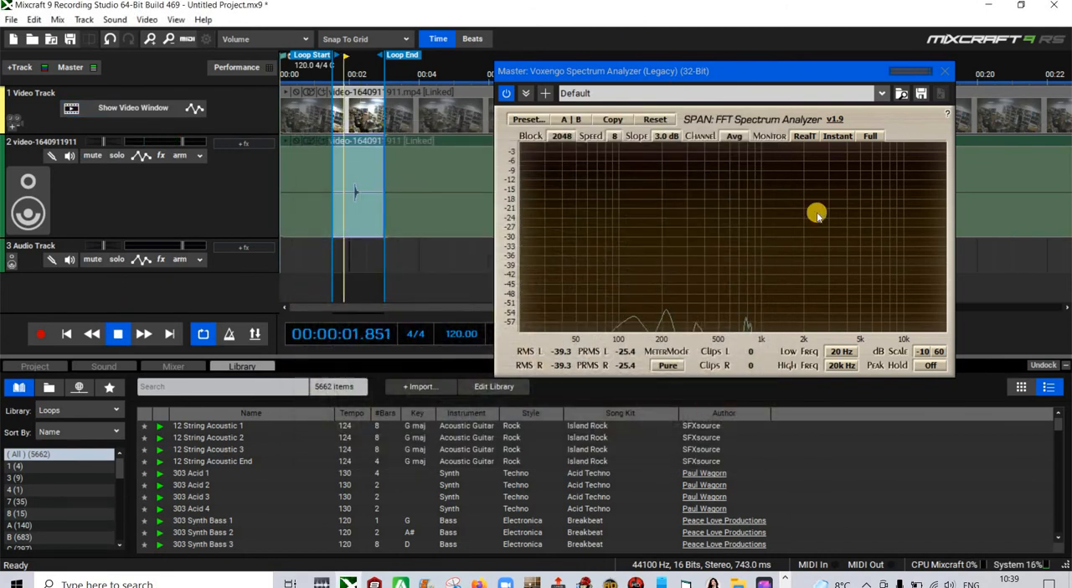
{"action": "left_click", "coordinate": [804, 135]}
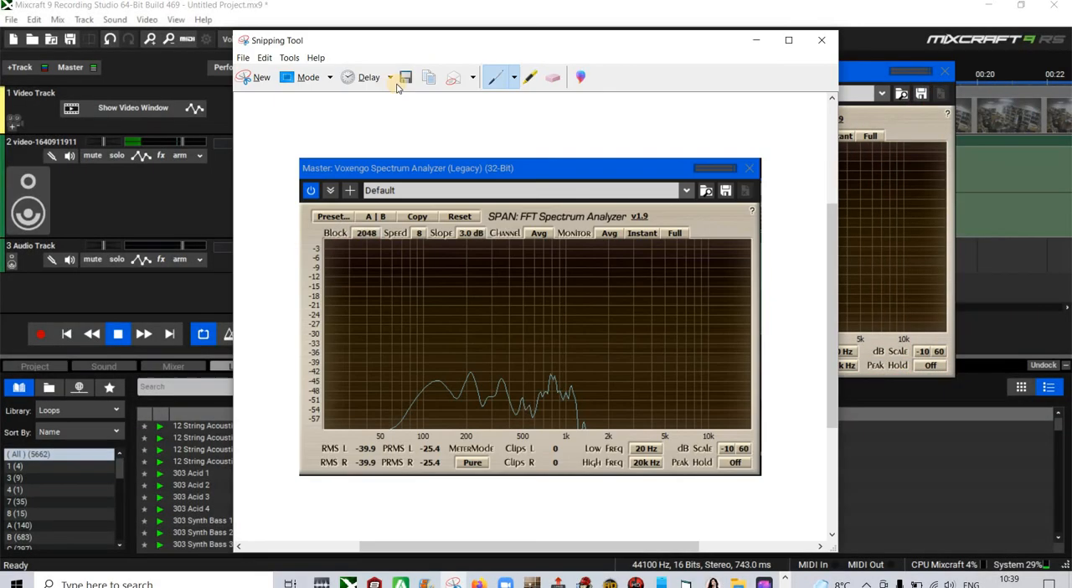
- Save the analyzer capture as an image named 'sound' in MOVIE 416 and close Snipping Tool
{"action": "left_click", "coordinate": [406, 77]}
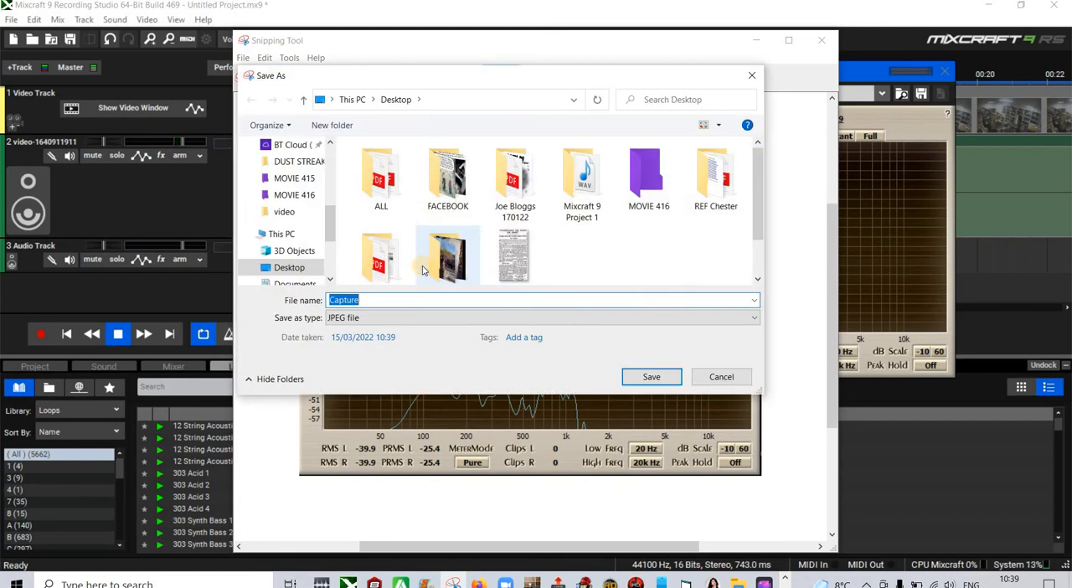
{"action": "type", "text": "sound"}
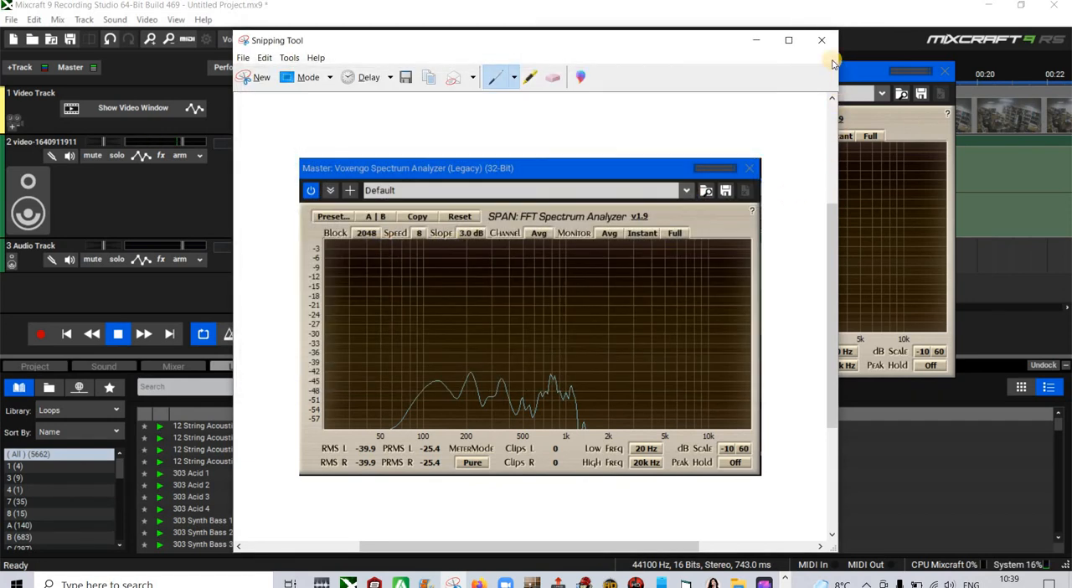
{"action": "left_click", "coordinate": [821, 40]}
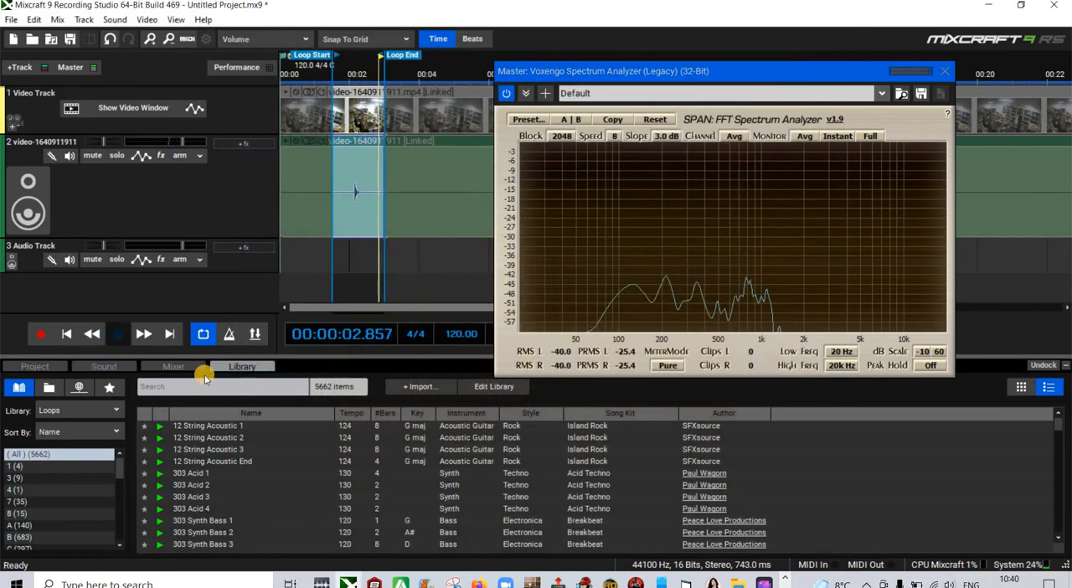
- Close the Voxengo analyzer and quit Mixcraft 9 without saving the project
{"action": "left_click", "coordinate": [117, 334]}
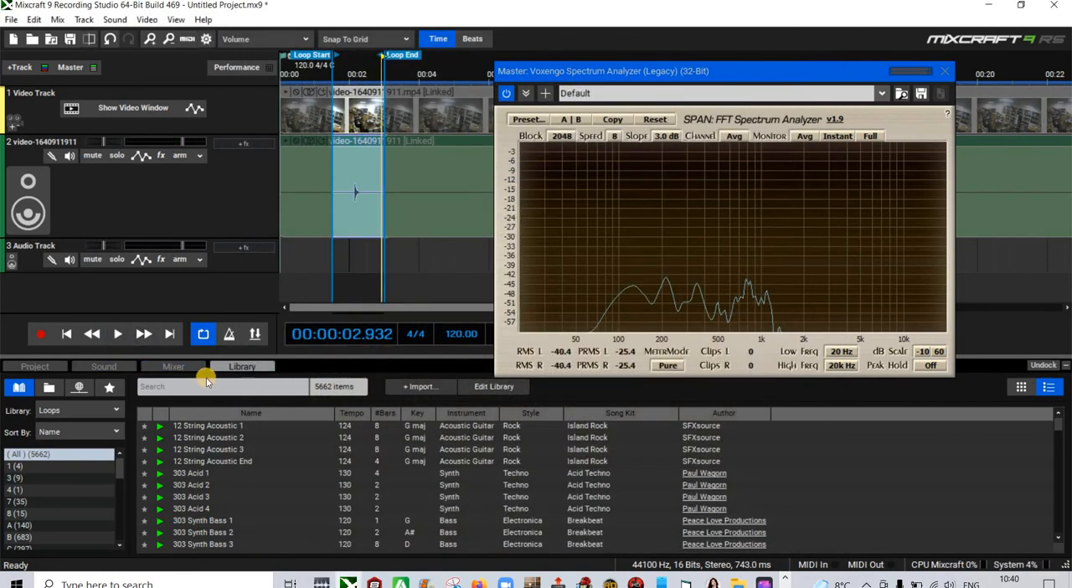
{"action": "mouse_move", "coordinate": [720, 297]}
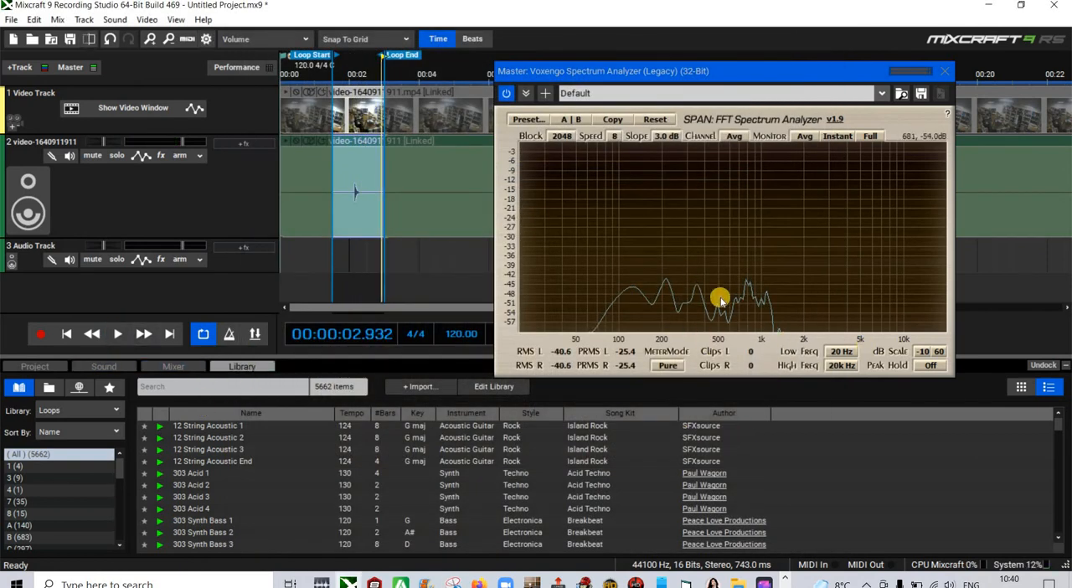
{"action": "left_click", "coordinate": [945, 70]}
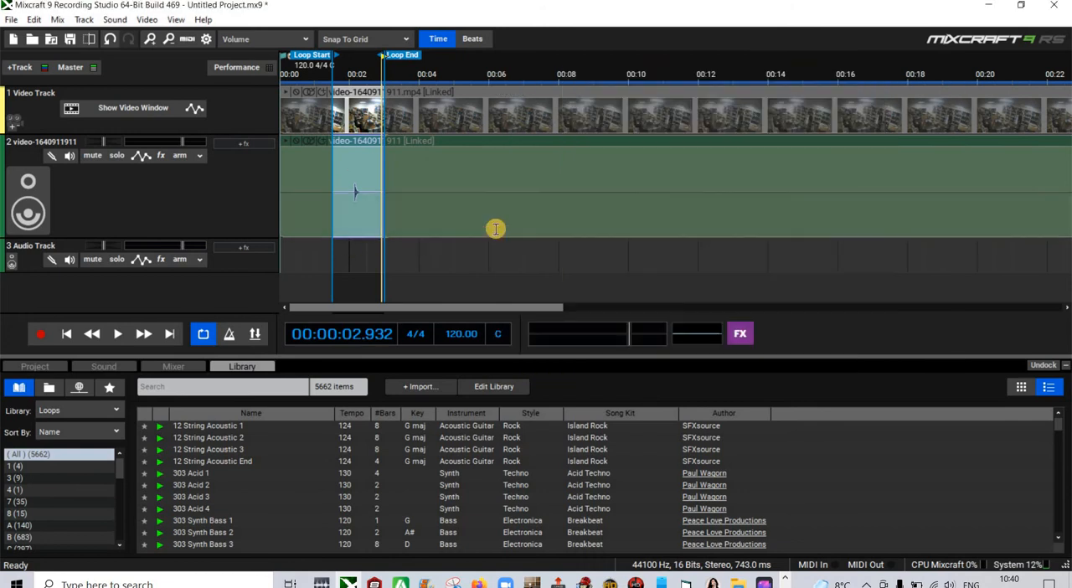
{"action": "mouse_move", "coordinate": [448, 200]}
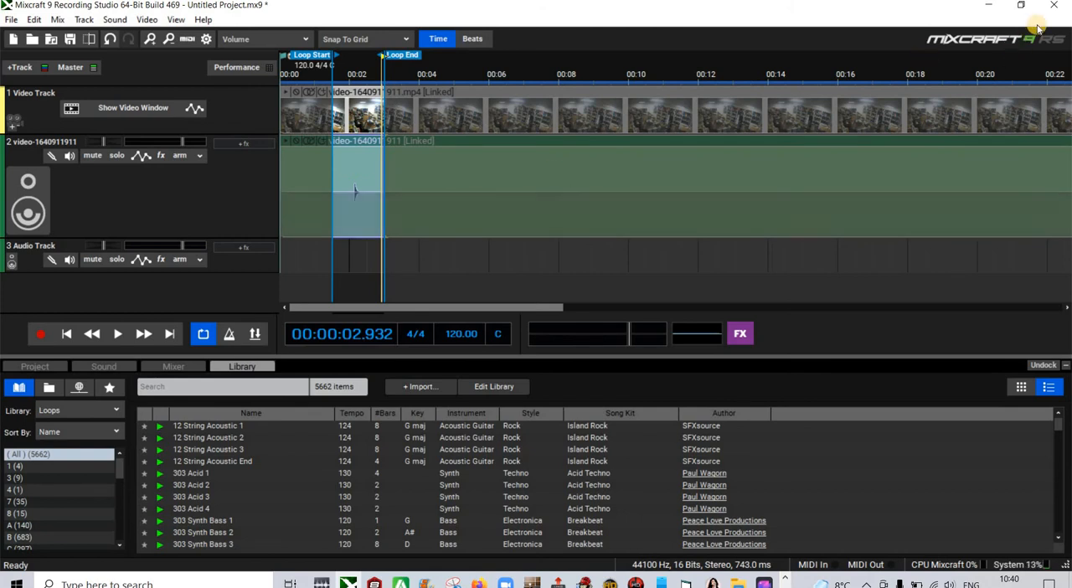
{"action": "left_click", "coordinate": [1053, 5]}
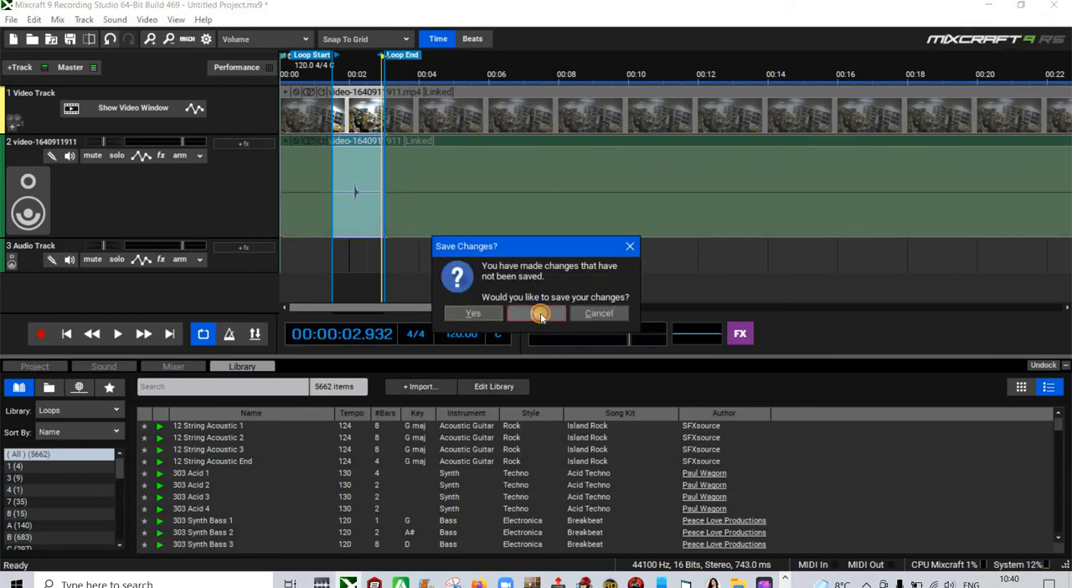
{"action": "left_click", "coordinate": [536, 313]}
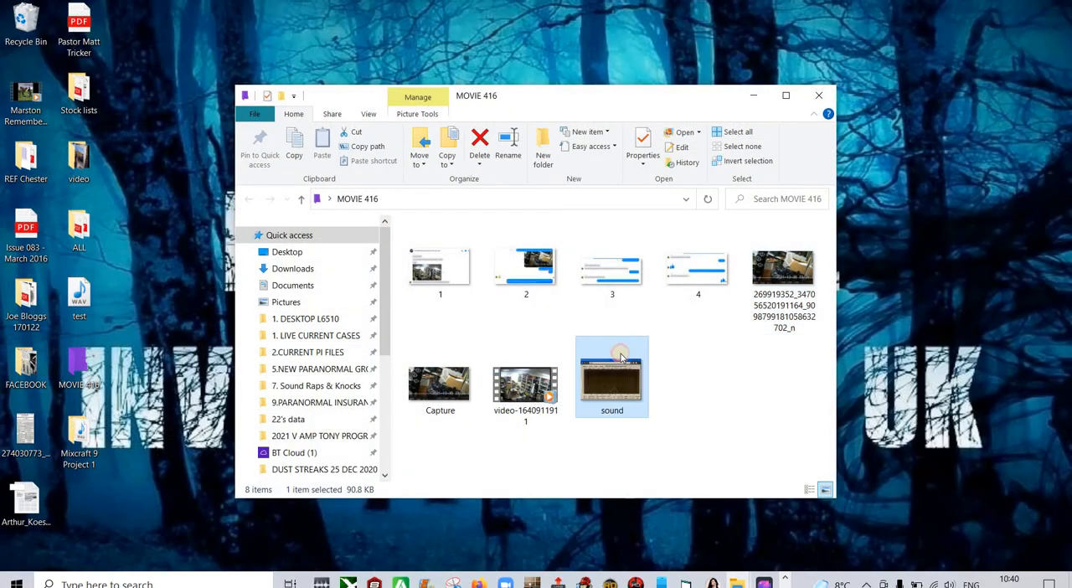
- View the saved 'sound' image showing the analyzer's frequency curve in Windows Photo Gallery
{"action": "double_click", "coordinate": [611, 376]}
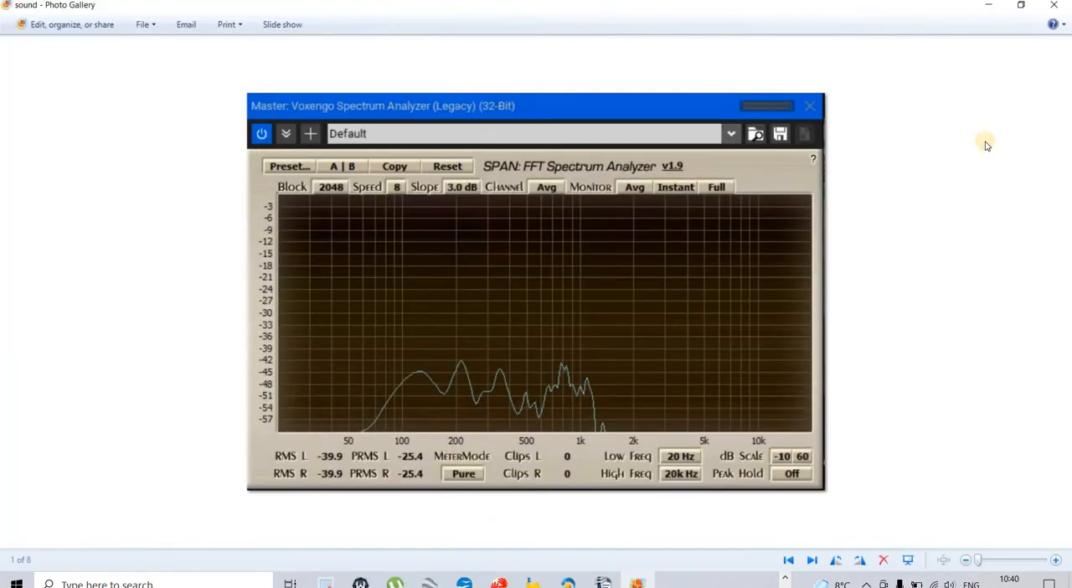
{"action": "mouse_move", "coordinate": [1037, 58]}
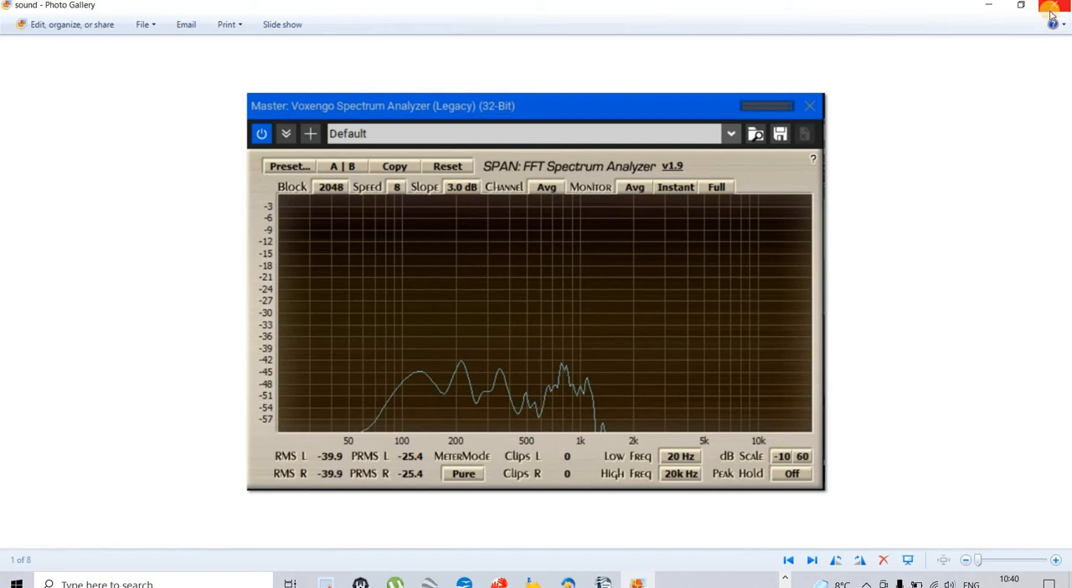
{"action": "mouse_move", "coordinate": [1051, 10]}
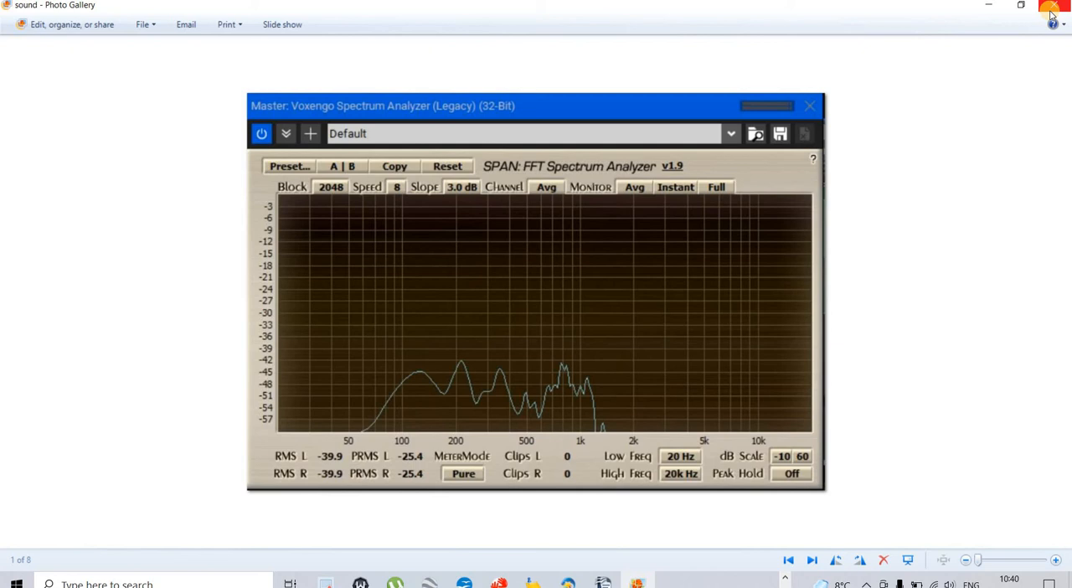
{"action": "mouse_move", "coordinate": [1053, 6]}
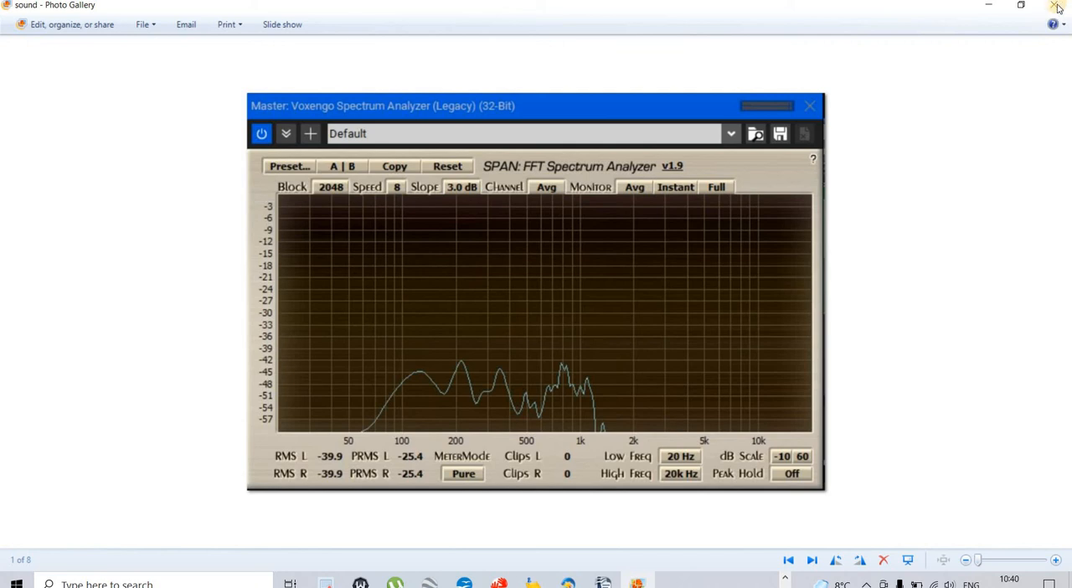
{"action": "left_click", "coordinate": [1054, 6]}
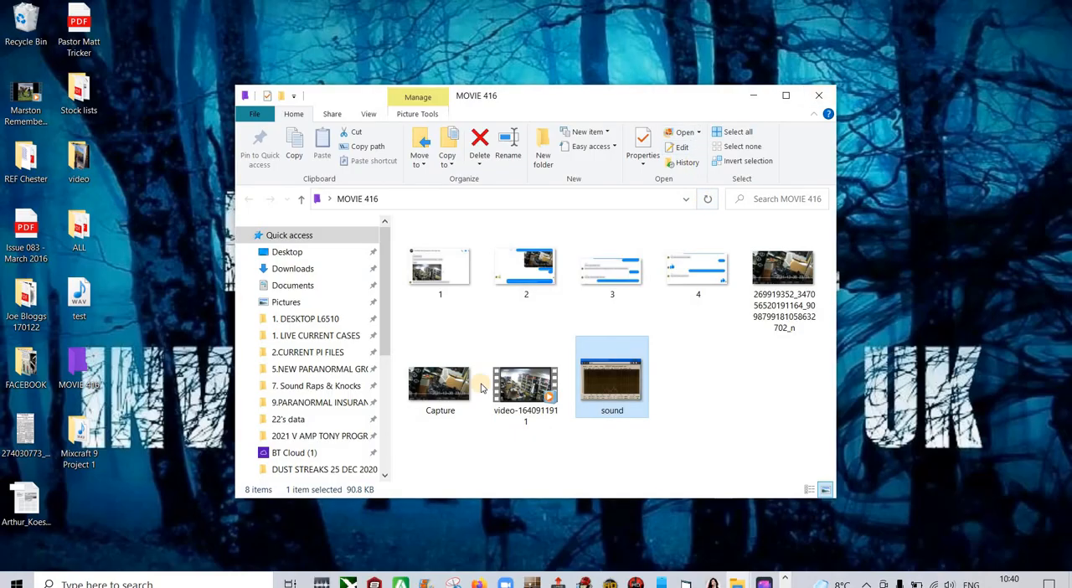
{"action": "mouse_move", "coordinate": [475, 423]}
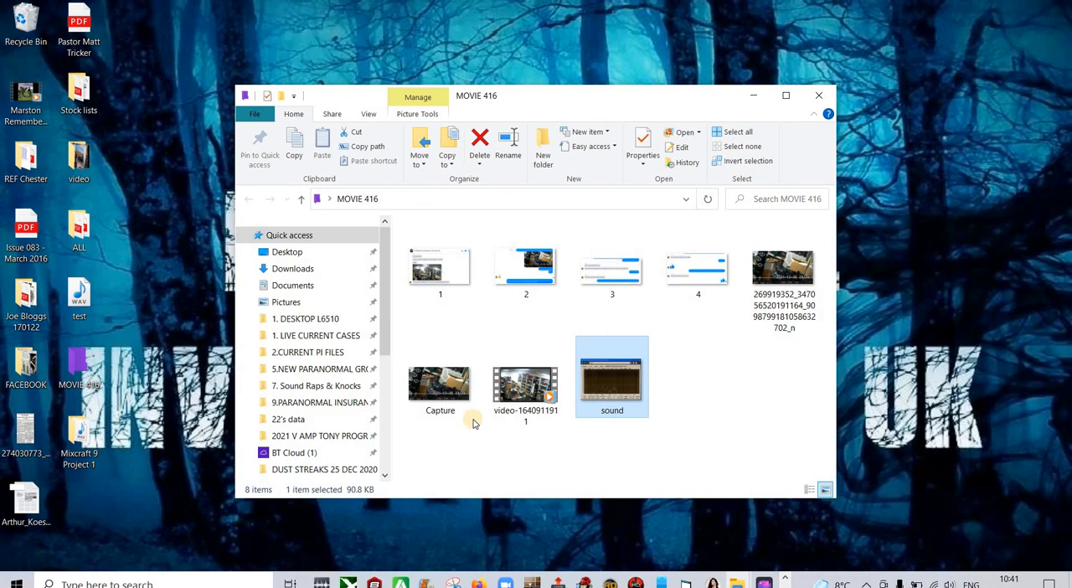
{"action": "mouse_move", "coordinate": [561, 427]}
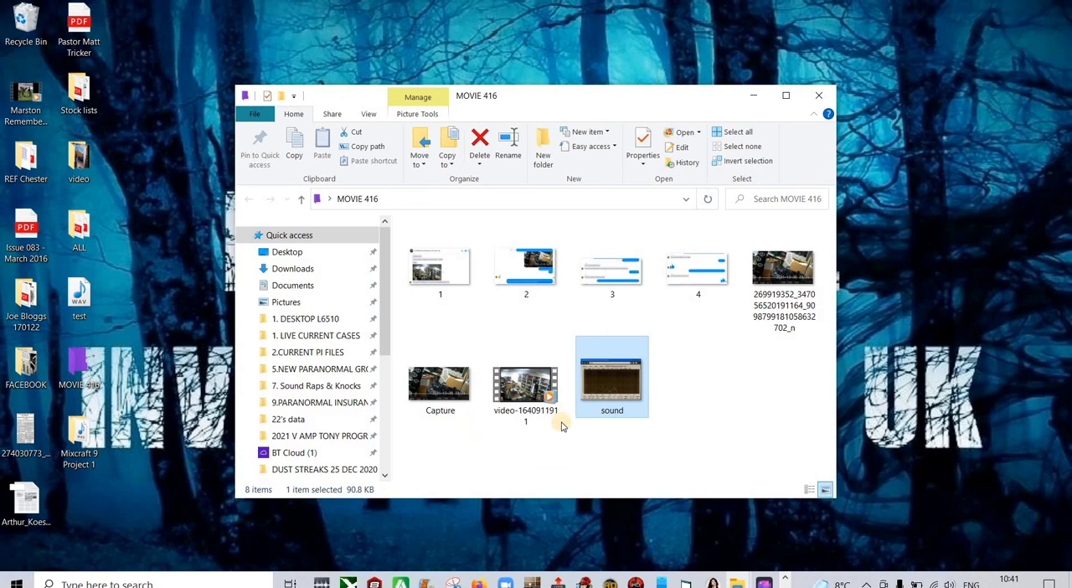
{"action": "left_click", "coordinate": [525, 381]}
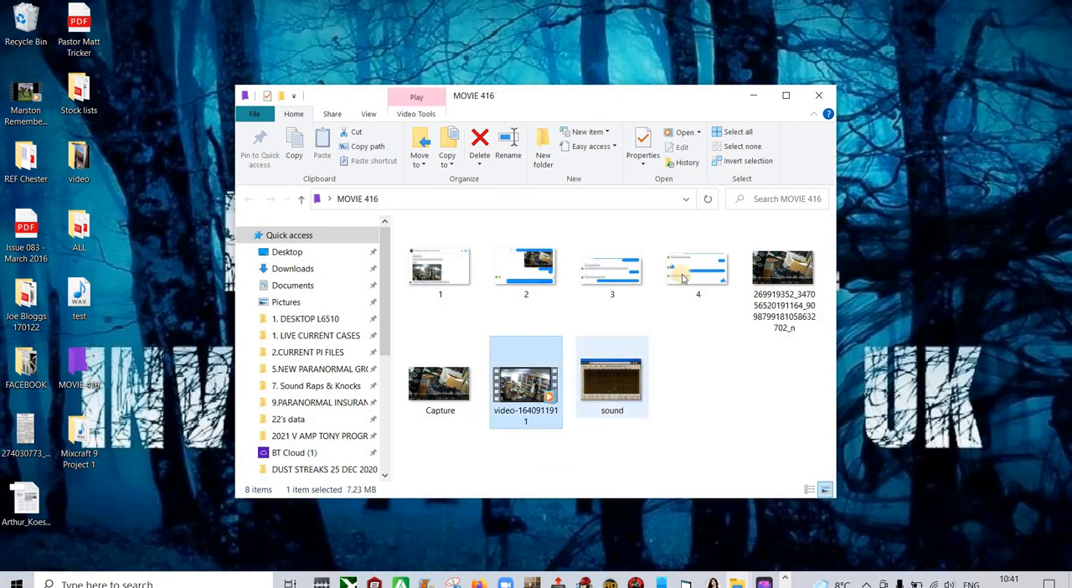